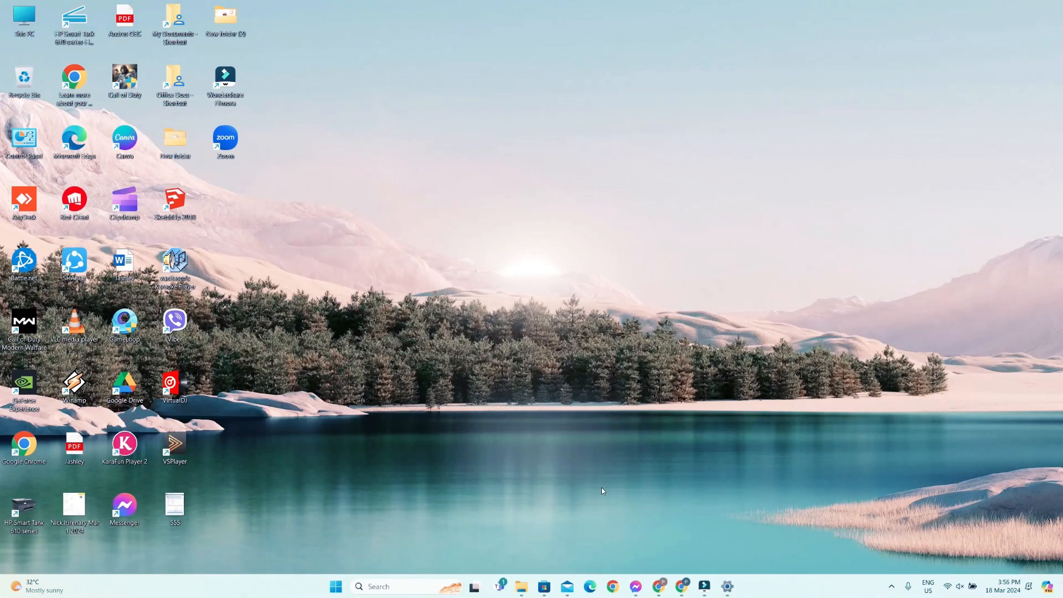
pyautogui.moveTo(671, 529)
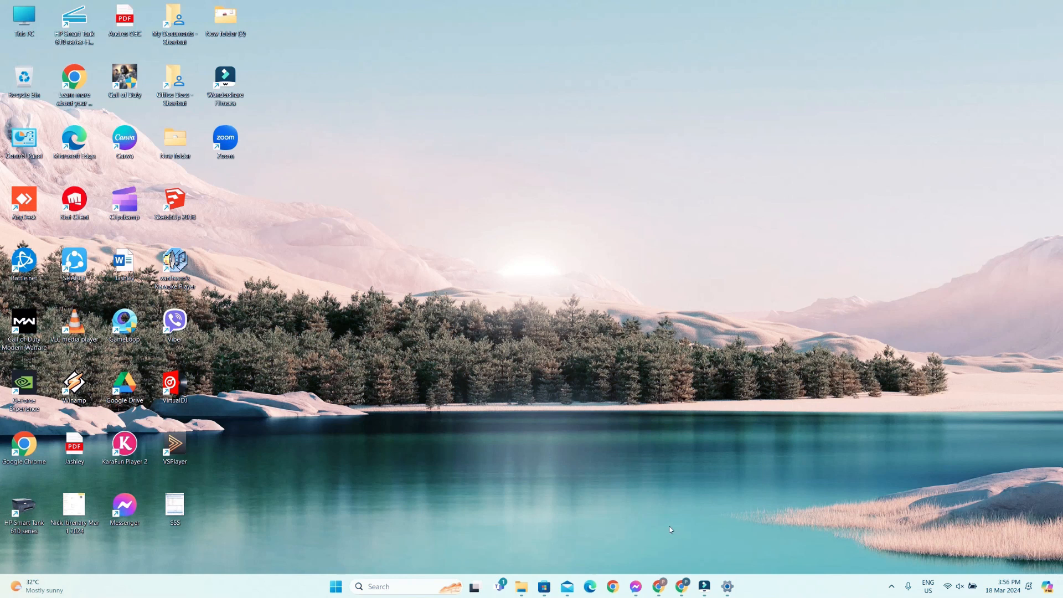
pyautogui.moveTo(691, 567)
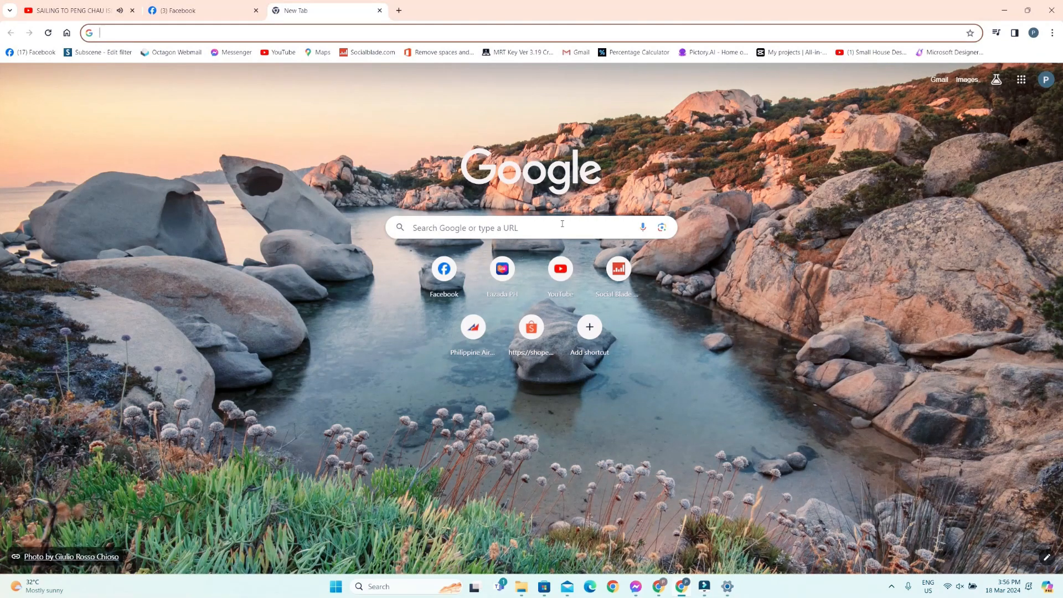
# Step: Search Google for 'wps' and follow the official WPS Office result to its homepage
pyautogui.click(527, 228)
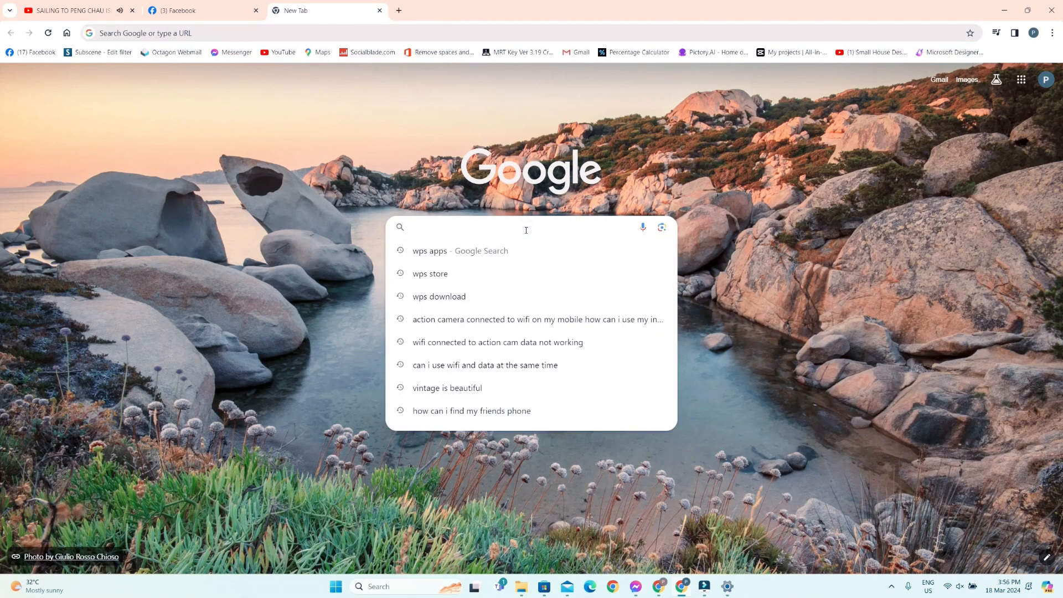
pyautogui.write('w')
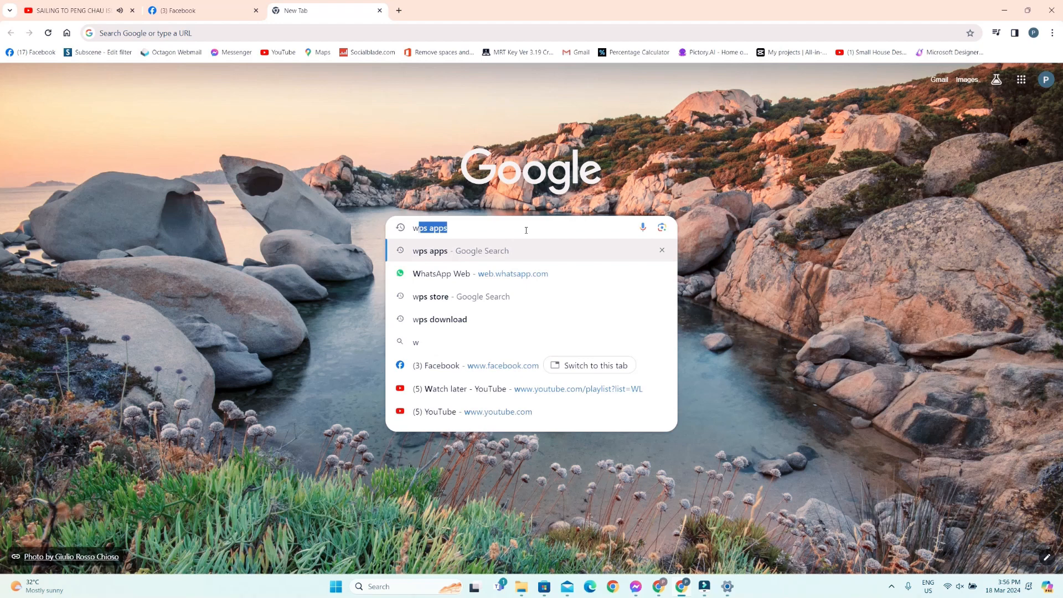
pyautogui.press('Enter')
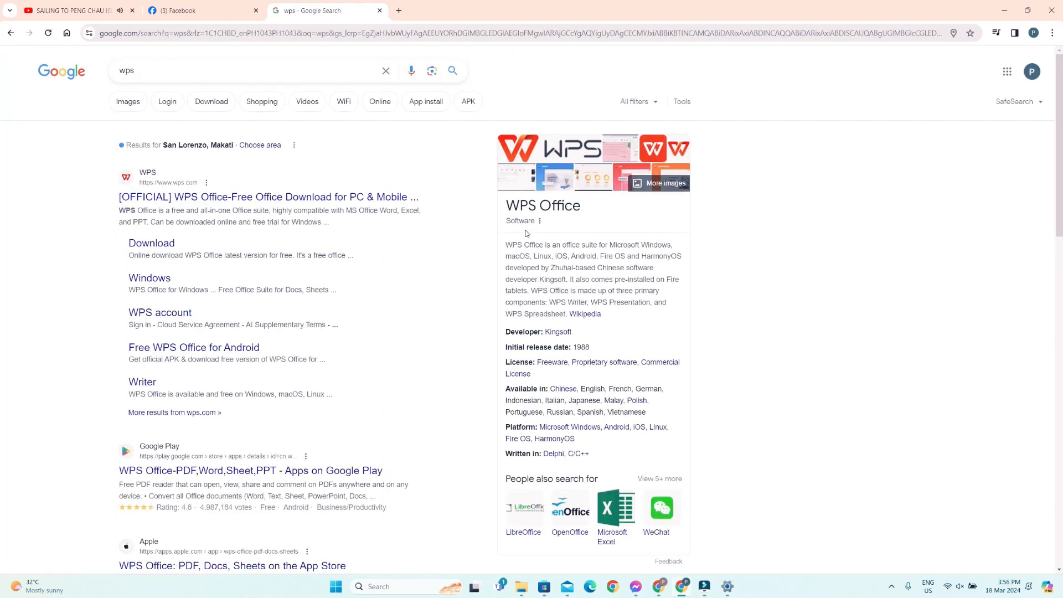
pyautogui.click(268, 198)
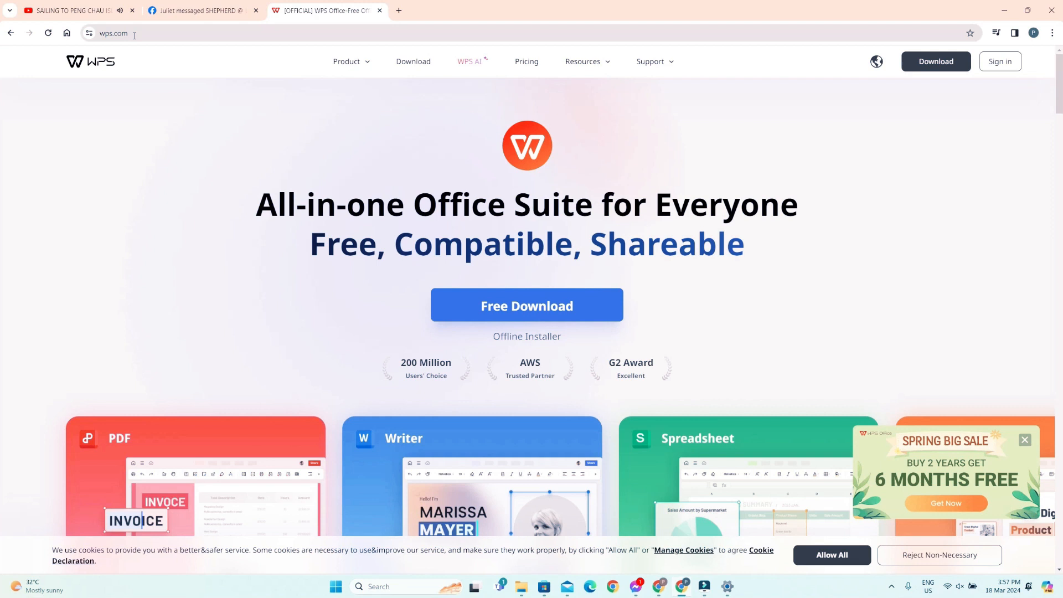
pyautogui.click(66, 33)
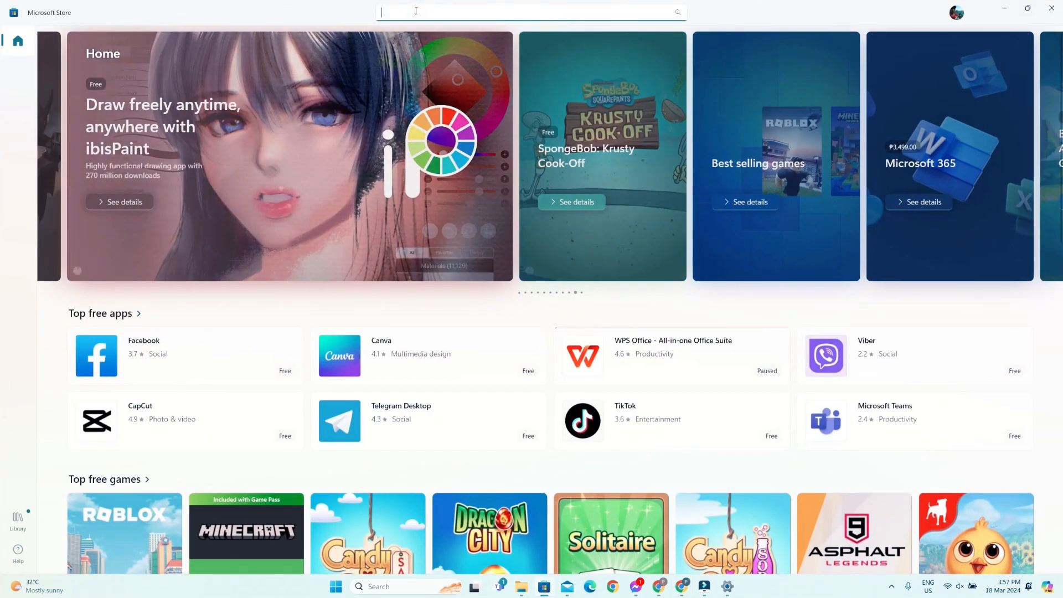
# Step: Search the Store for 'wps' and resume the paused WPS Office installation
pyautogui.write('wps')
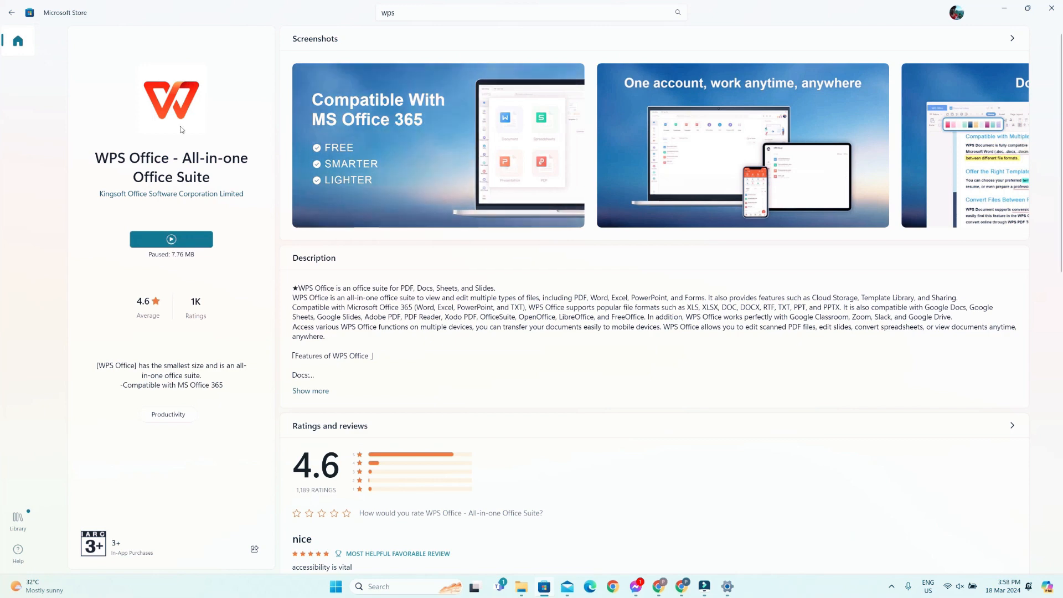
pyautogui.click(171, 239)
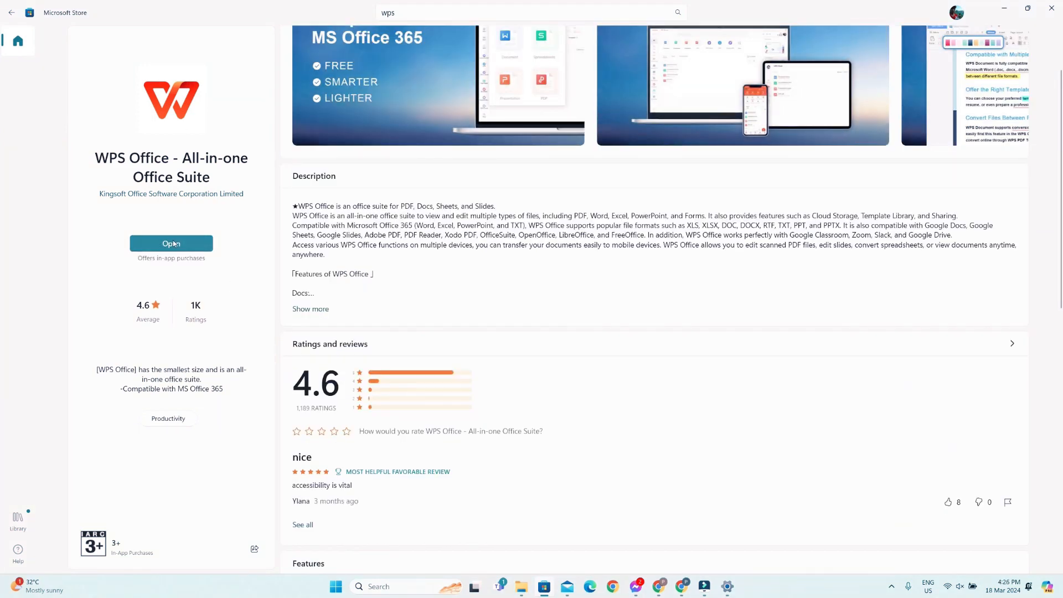
# Step: Launch WPS Office from the Store and accept its privacy policy with Agree & Continue
pyautogui.click(170, 243)
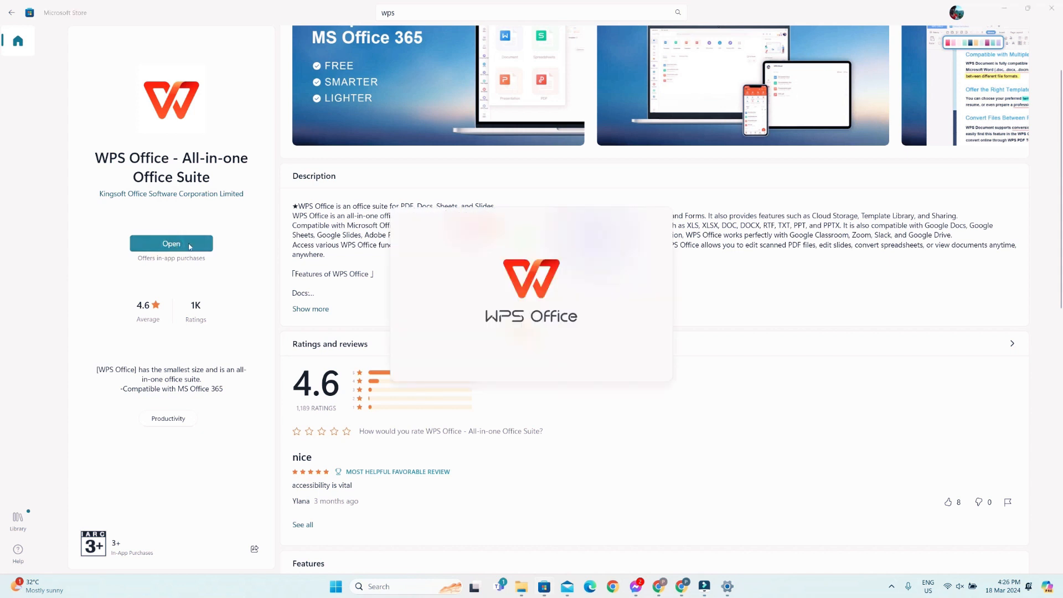
pyautogui.click(171, 244)
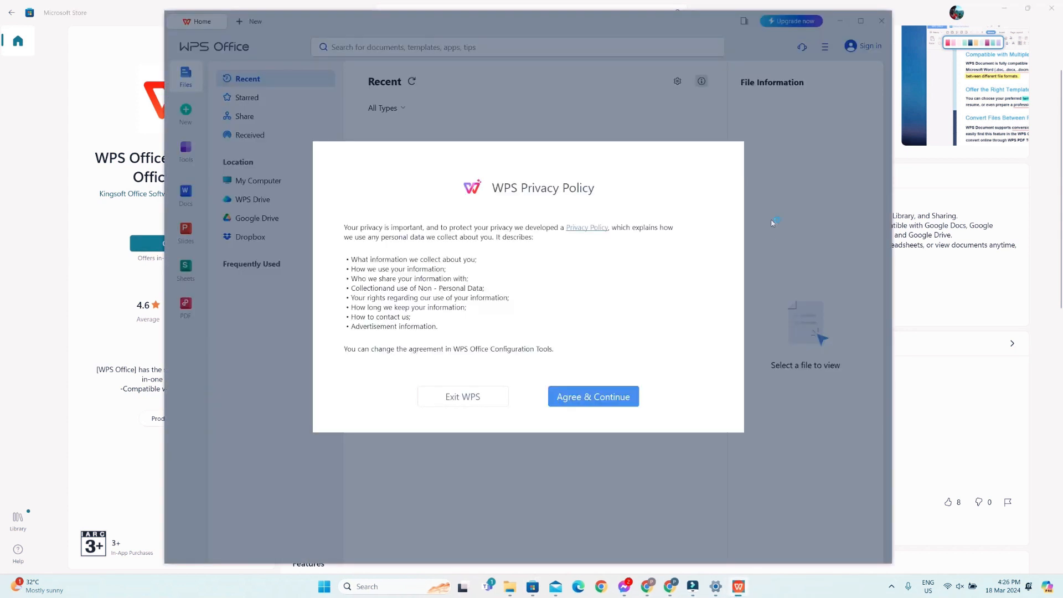
pyautogui.moveTo(547, 355)
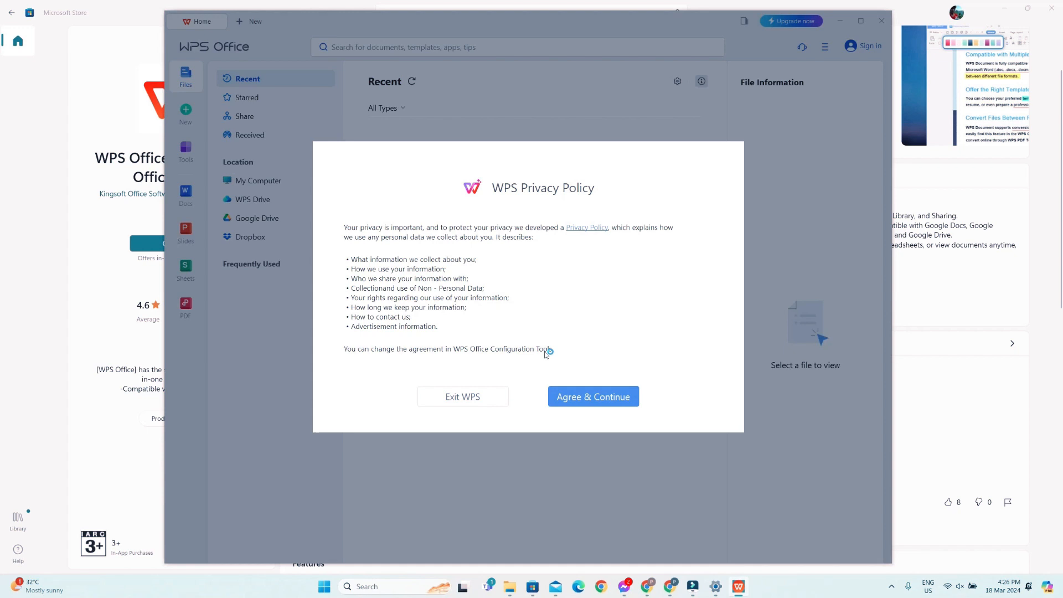
pyautogui.moveTo(603, 400)
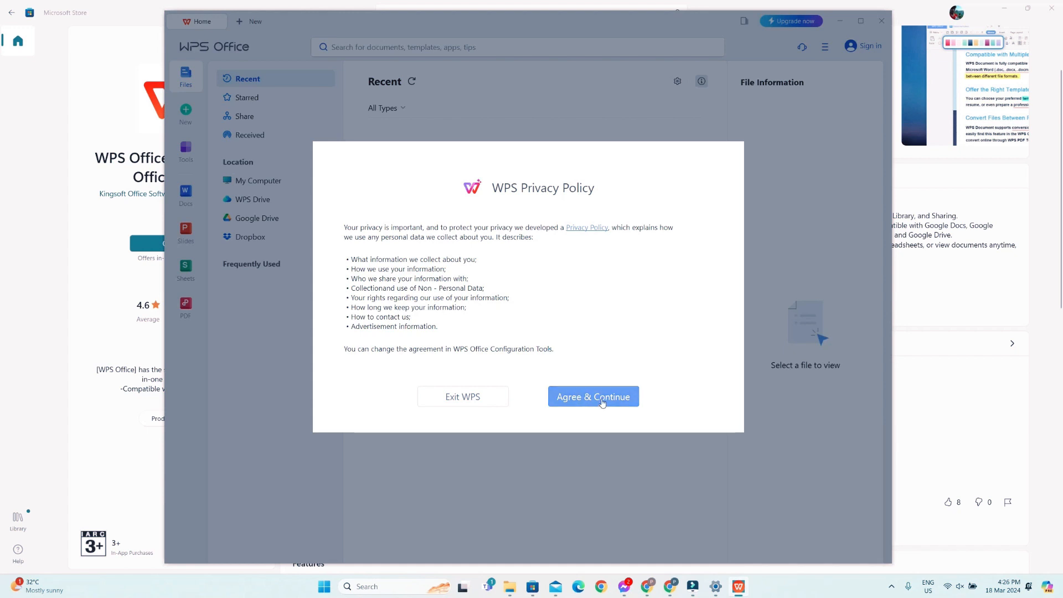
pyautogui.moveTo(603, 398)
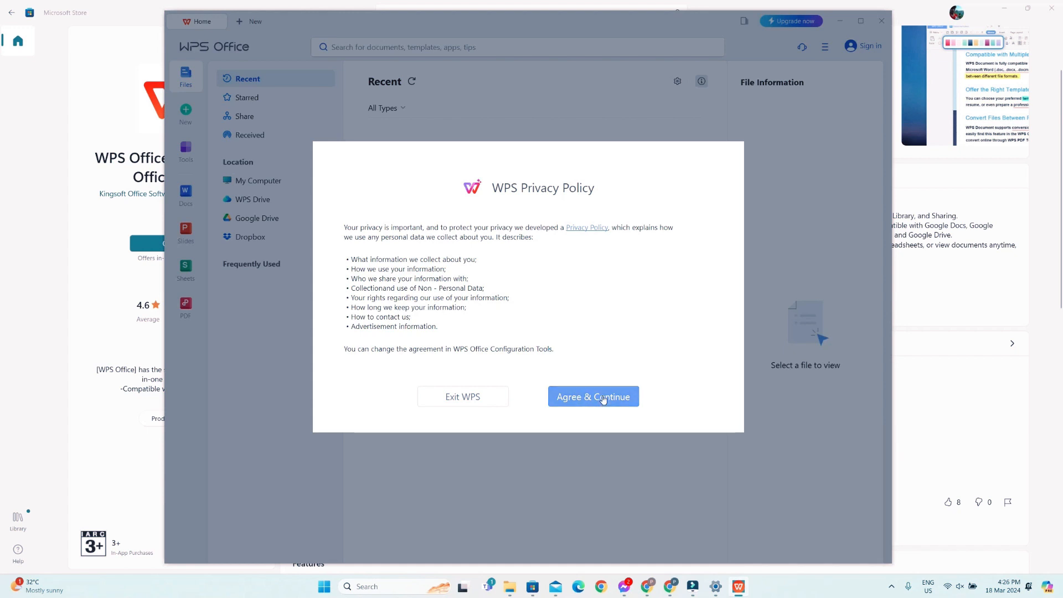
pyautogui.click(593, 397)
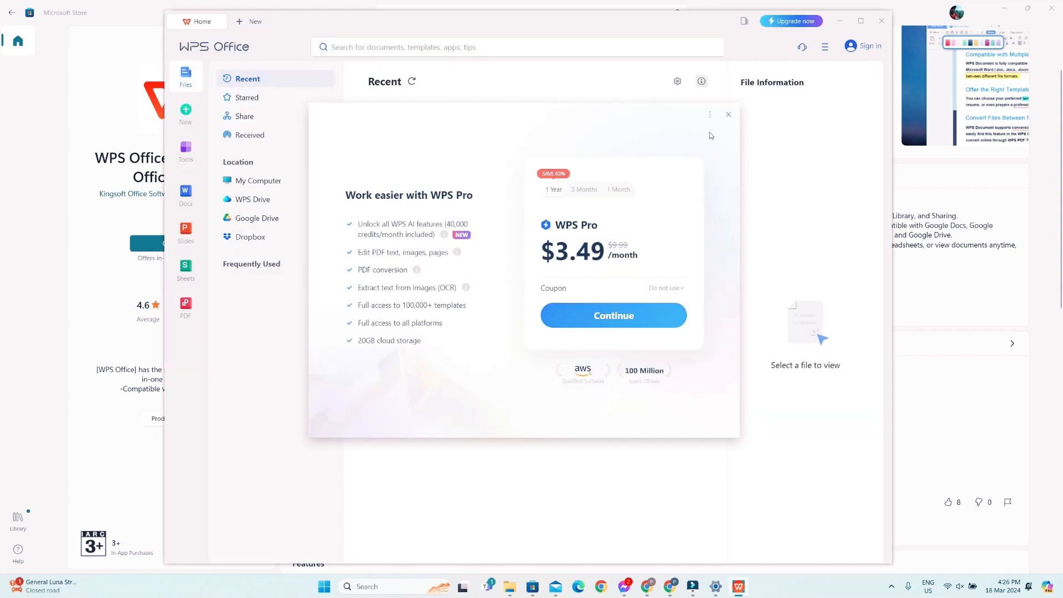
# Step: Dismiss the WPS Pro subscription offer to clear the Recent files home screen
pyautogui.click(729, 114)
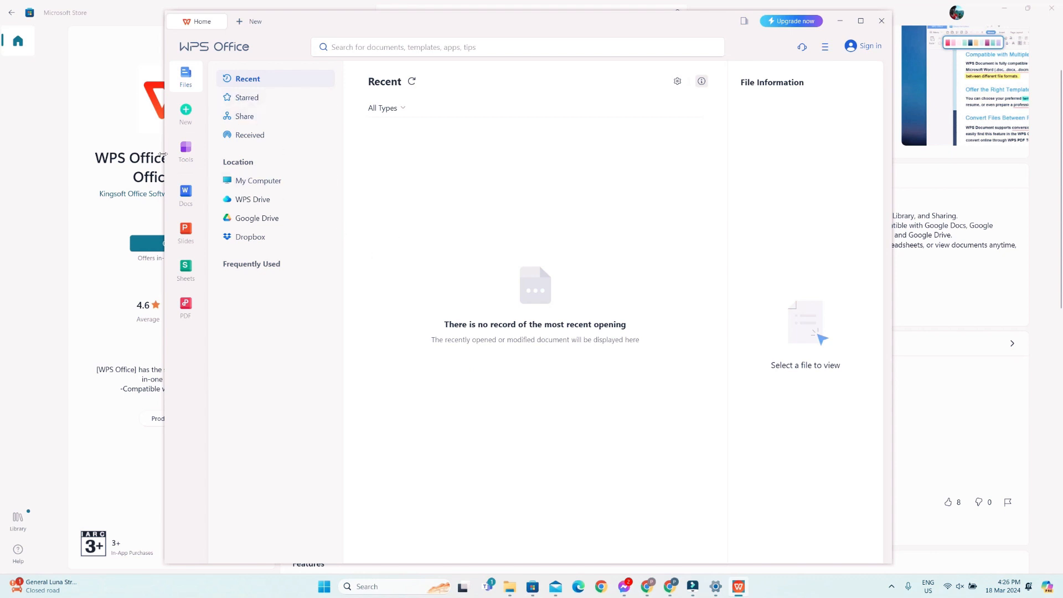
pyautogui.moveTo(205, 122)
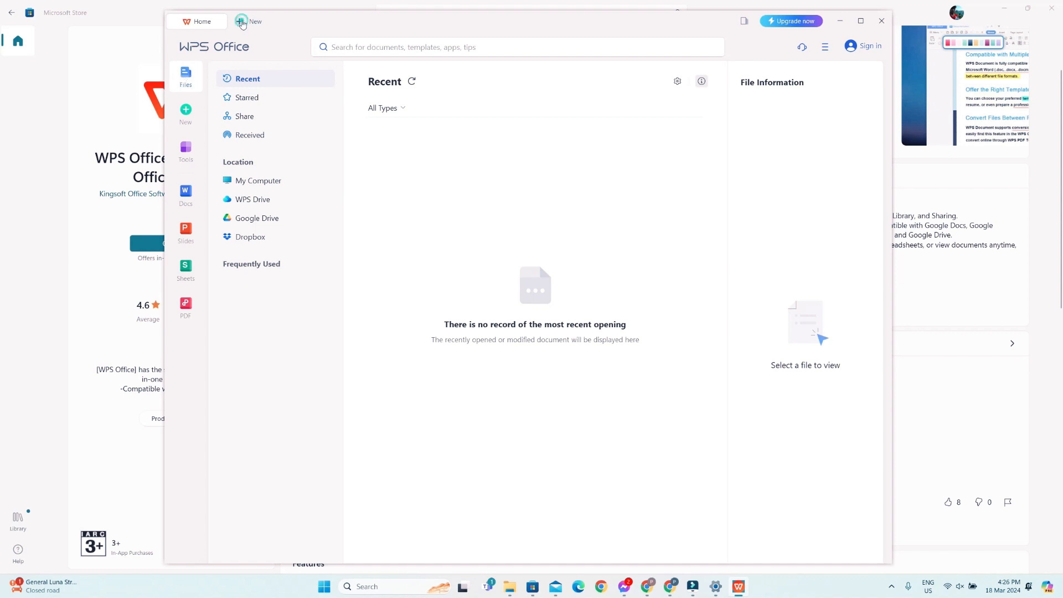
# Step: Create a blank Docs document and enter the test letters 'vbbxbcsdf' on its first line
pyautogui.click(246, 21)
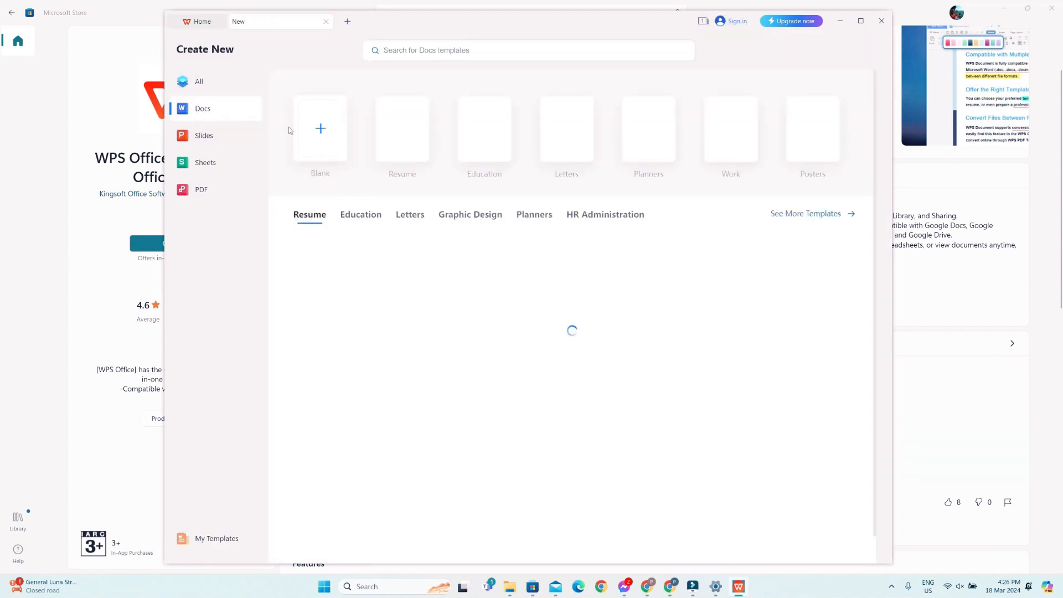
pyautogui.click(320, 129)
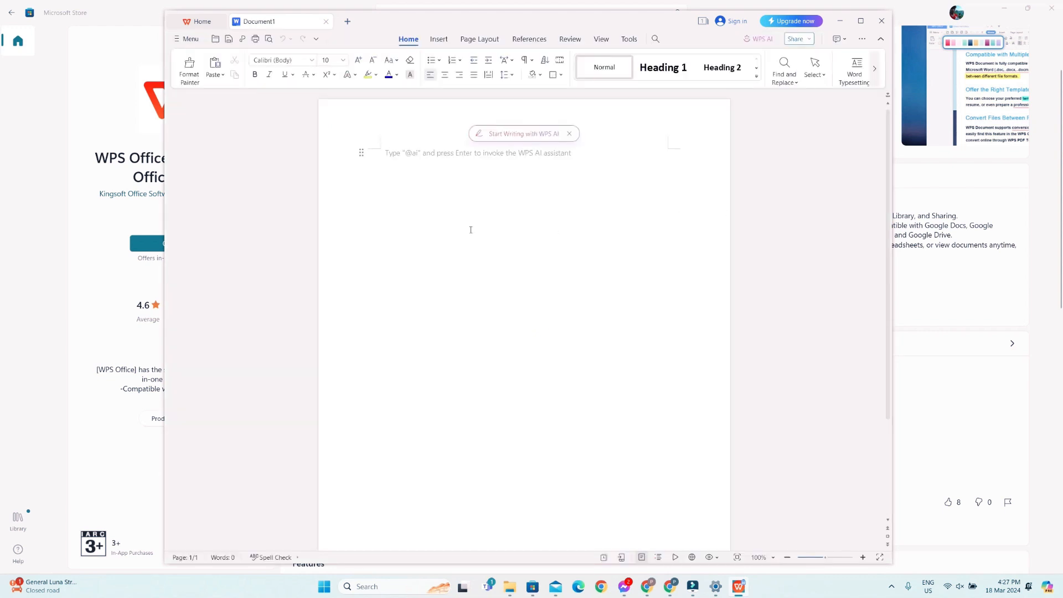
pyautogui.write('vbbxbcsdf')
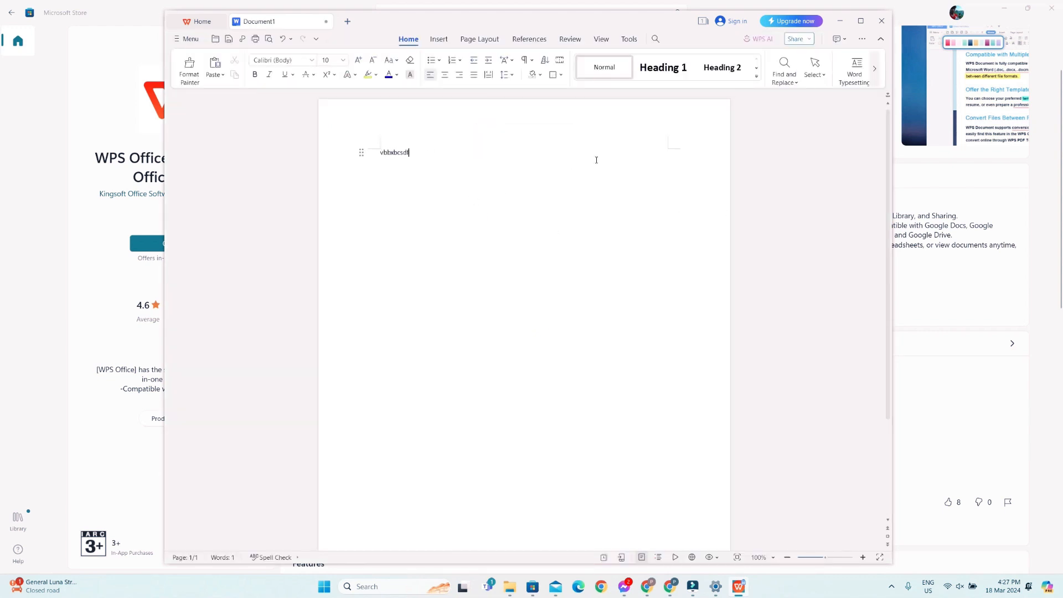